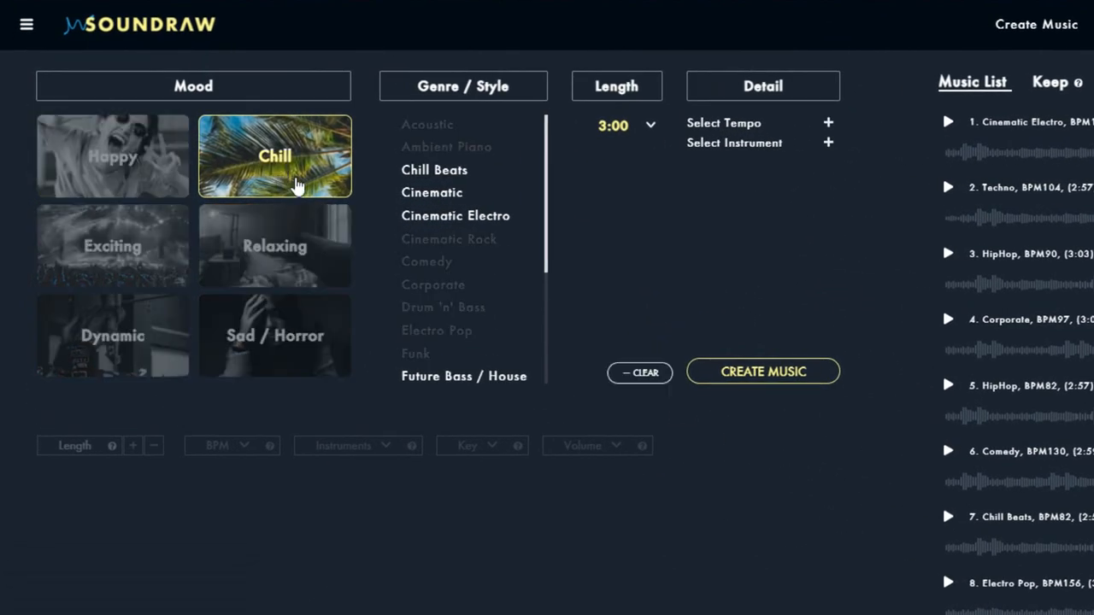
Choose Cinematic genre, slow/normal tempo and piano, brass and strings instruments, then create the music.
{"action": "left_click", "coordinate": [431, 192]}
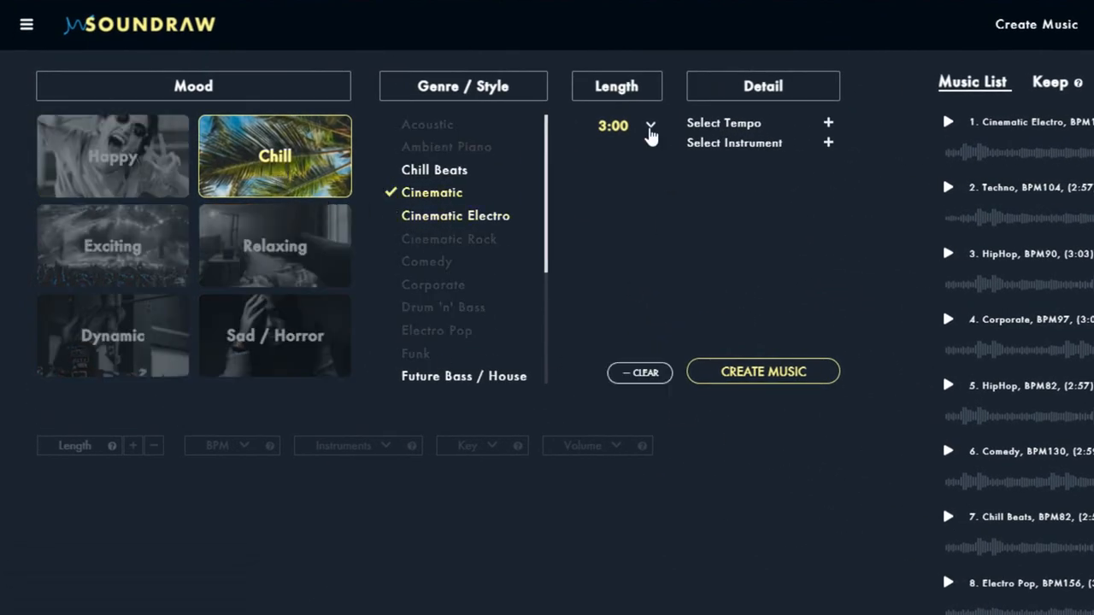
{"action": "mouse_move", "coordinate": [666, 277]}
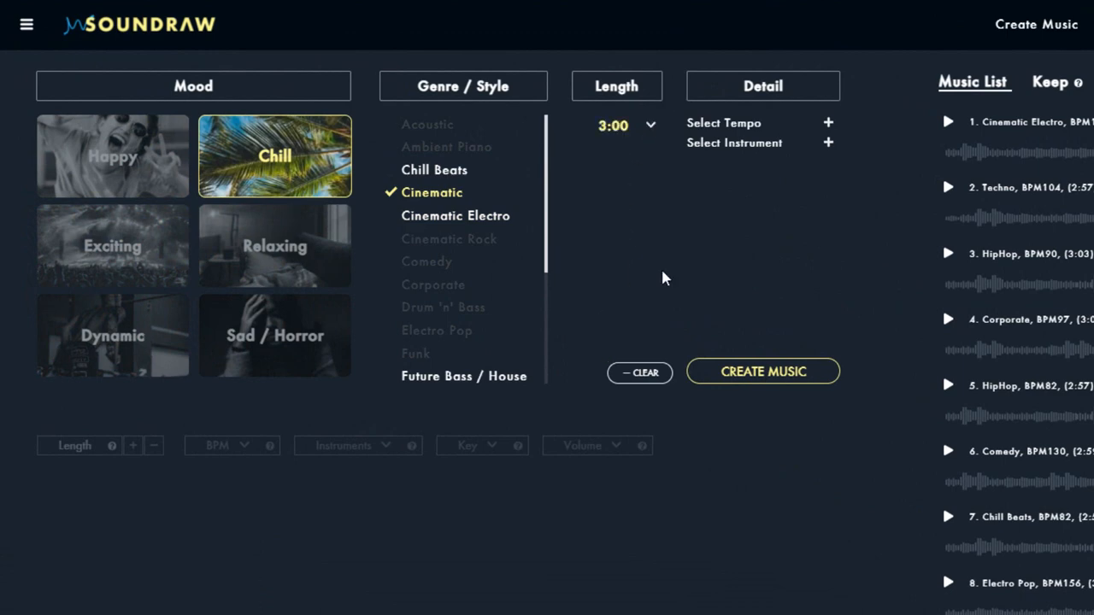
{"action": "left_click", "coordinate": [827, 123]}
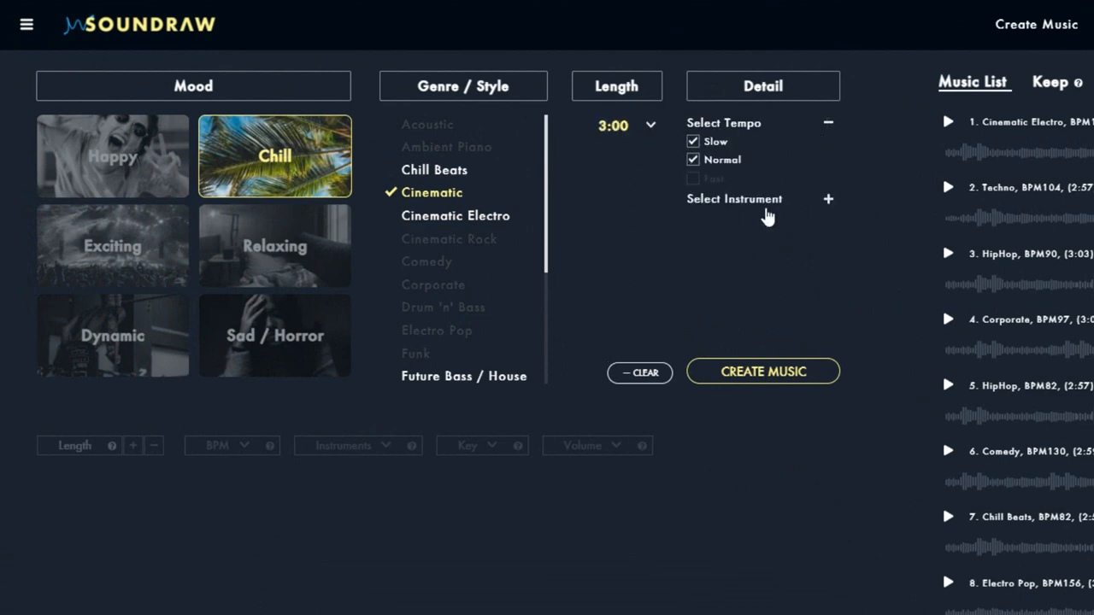
{"action": "left_click", "coordinate": [827, 198]}
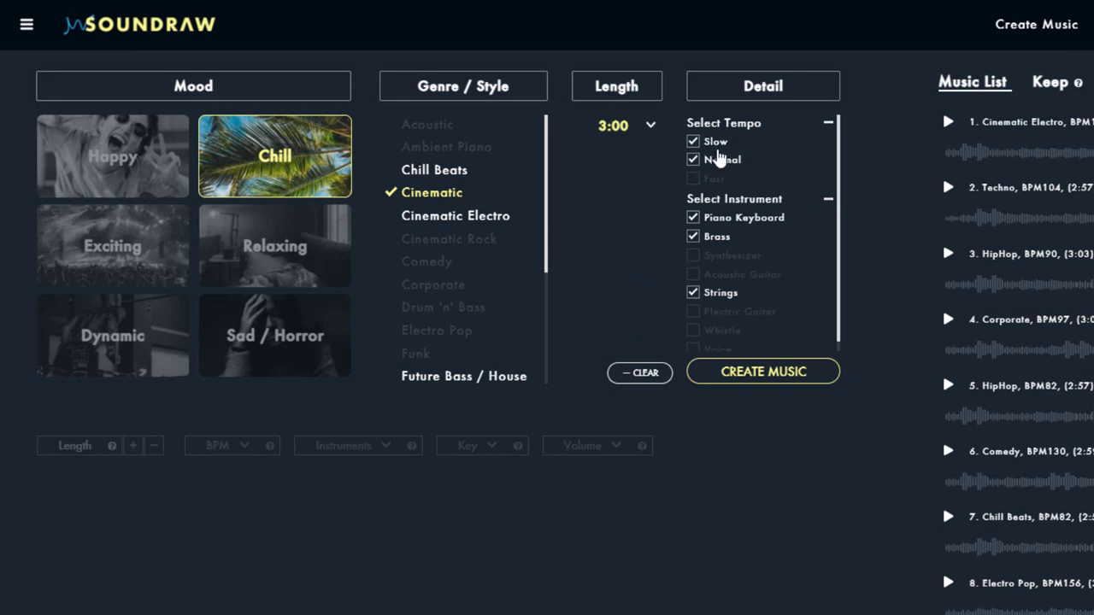
{"action": "mouse_move", "coordinate": [741, 287]}
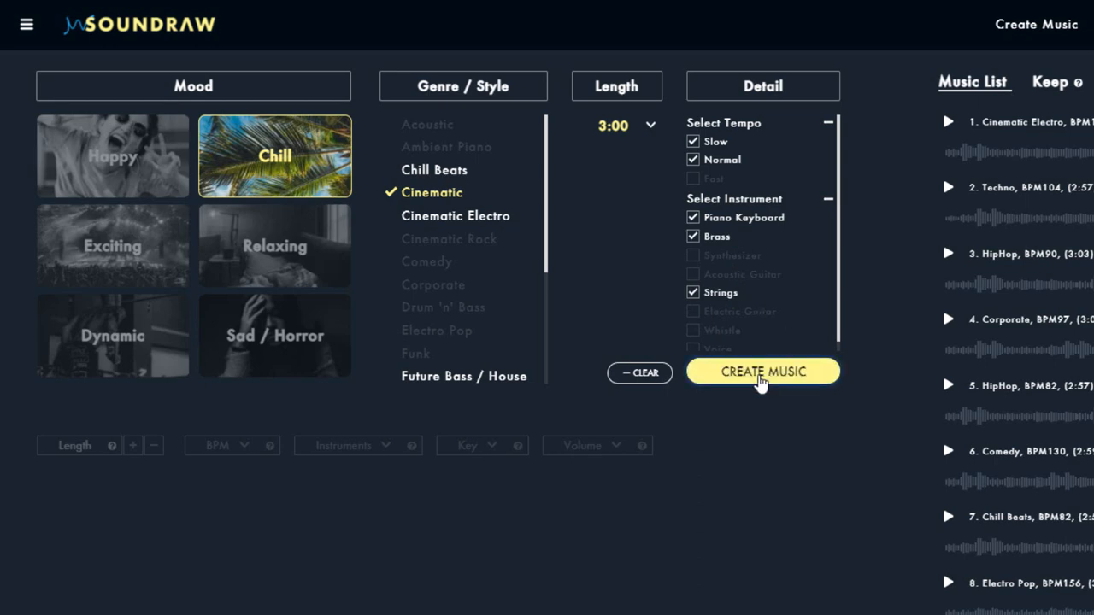
{"action": "left_click", "coordinate": [763, 371]}
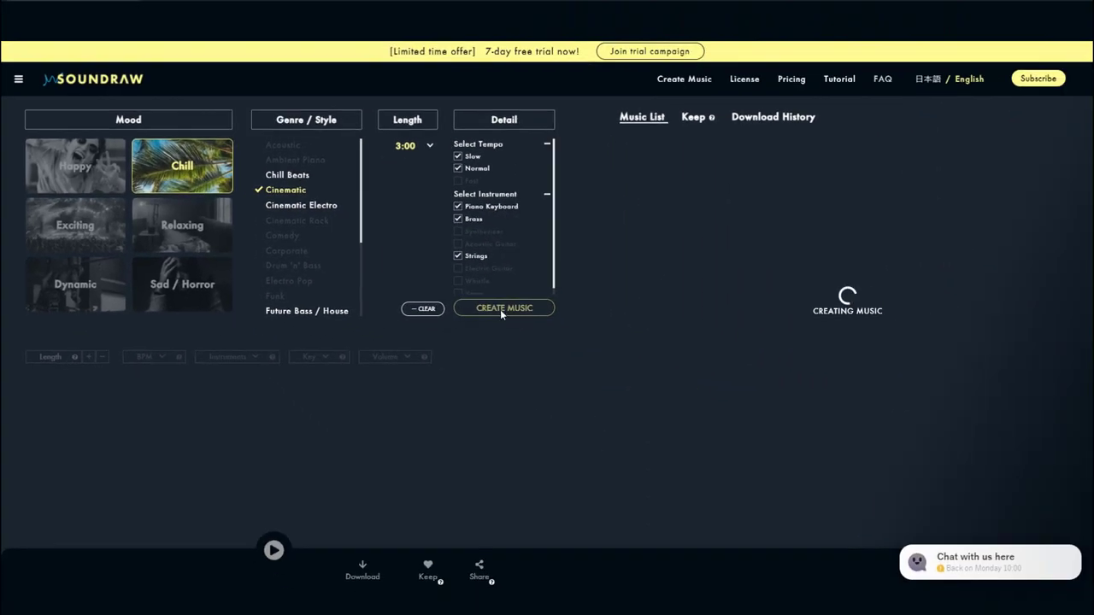
{"action": "left_click", "coordinate": [502, 307]}
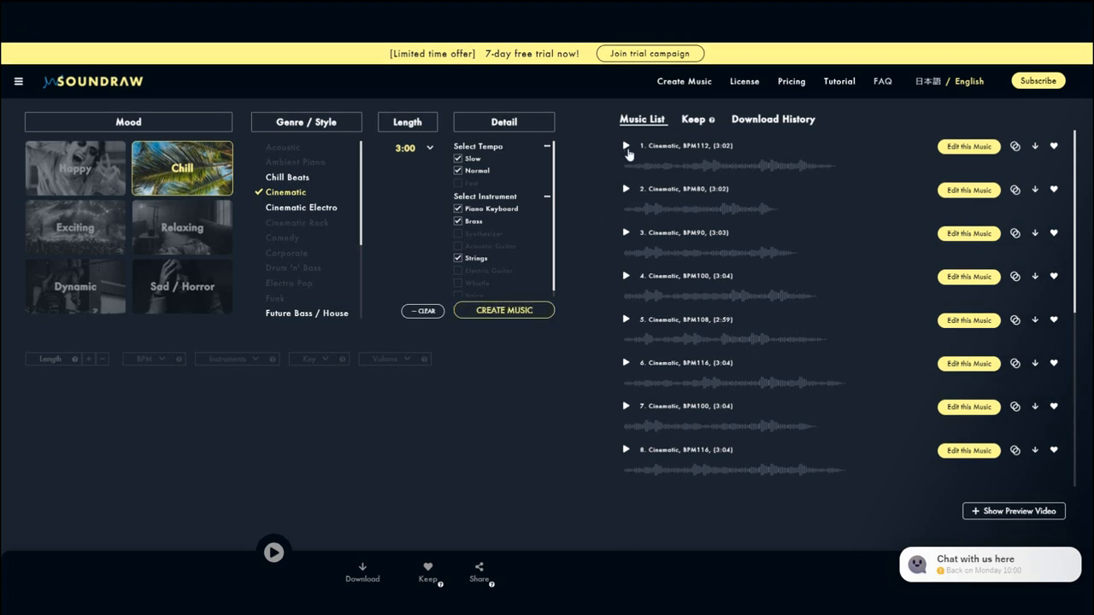
Preview a generated Cinematic track and move down the Music List toward track 15.
{"action": "left_click", "coordinate": [625, 146]}
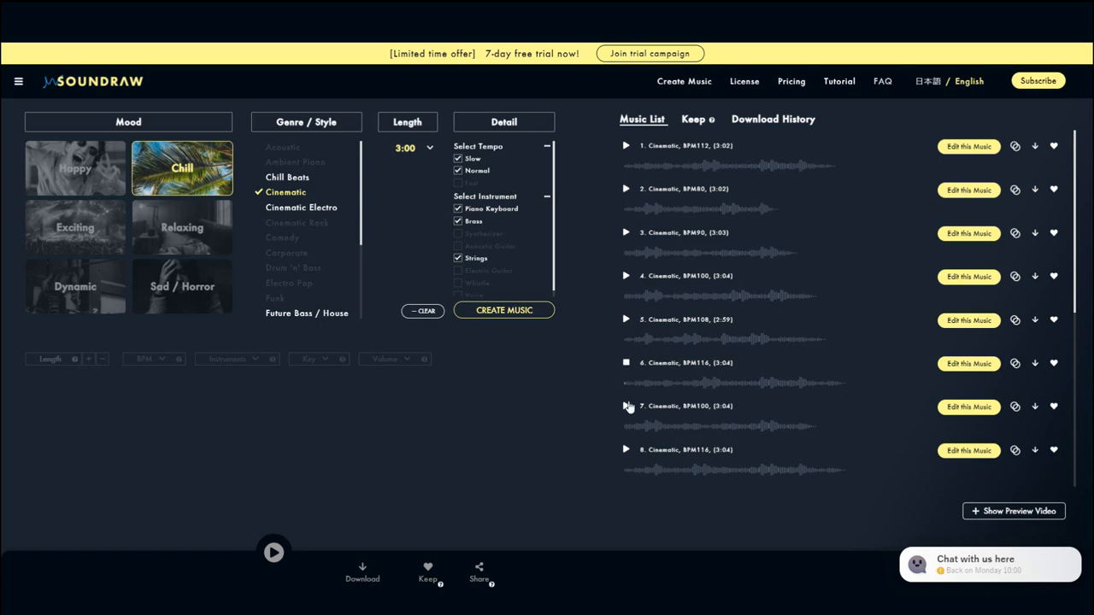
{"action": "scroll", "scroll_direction": "down", "scroll_amount": 3}
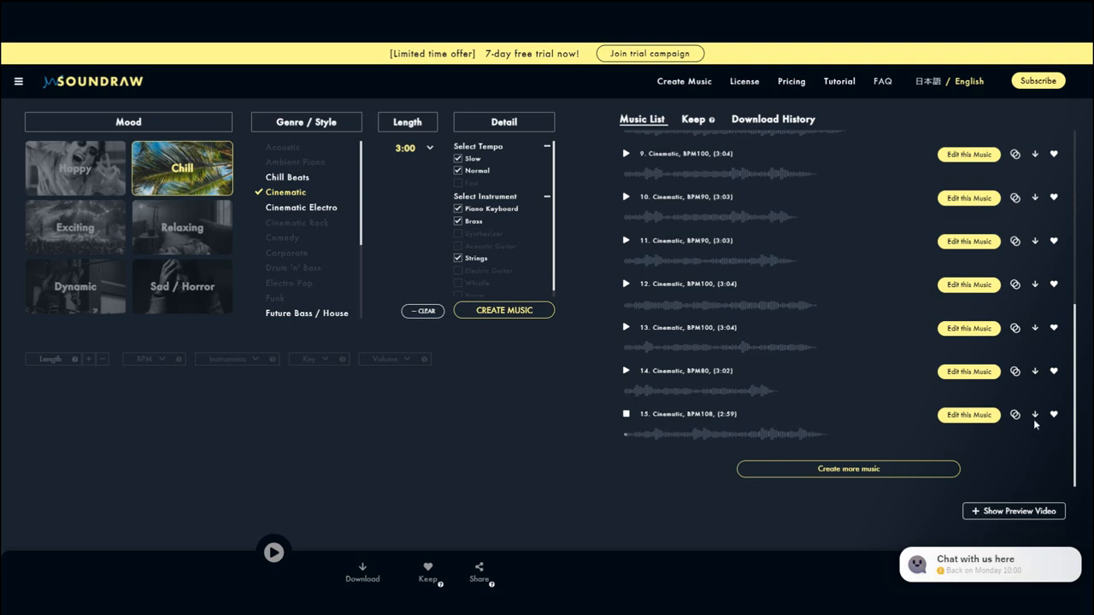
{"action": "mouse_move", "coordinate": [1054, 418]}
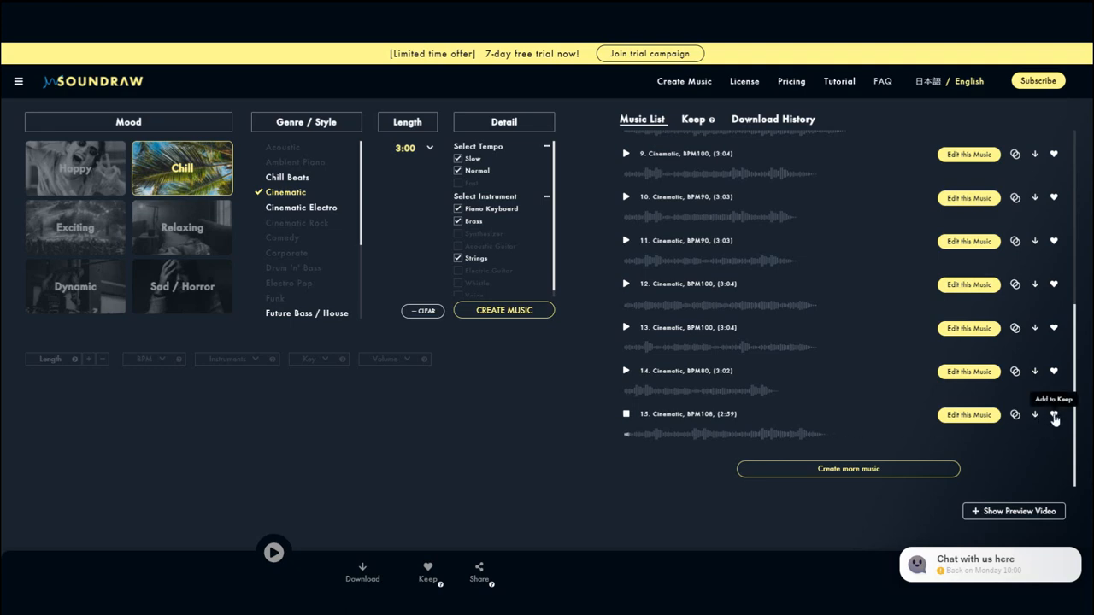
{"action": "mouse_move", "coordinate": [967, 417]}
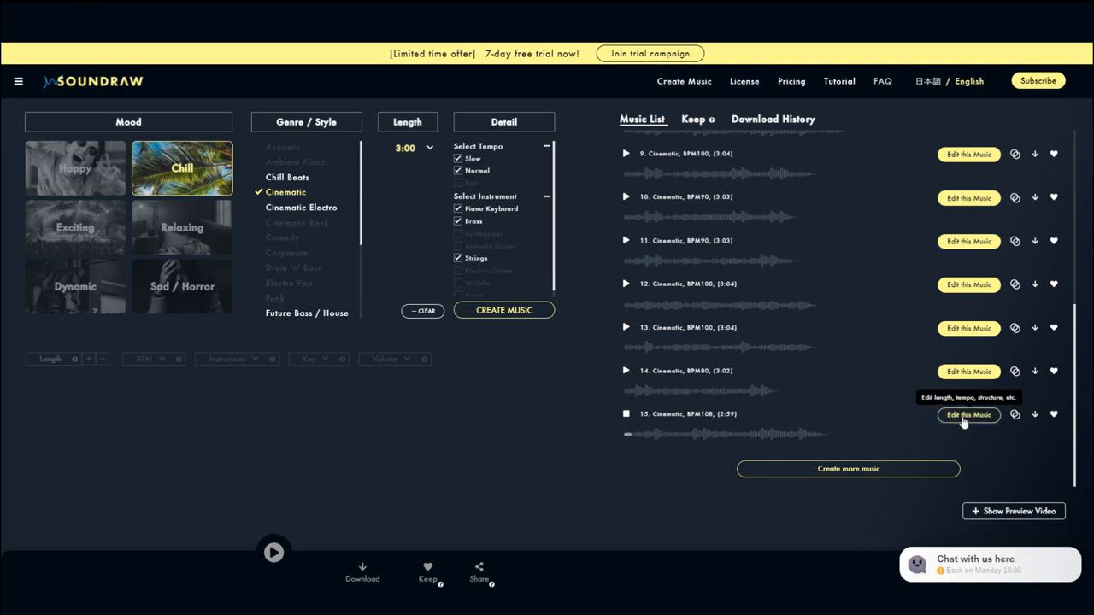
Edit track 15, Cinematic BPM108: try length, tempo and key choices and play it from the start.
{"action": "left_click", "coordinate": [968, 417]}
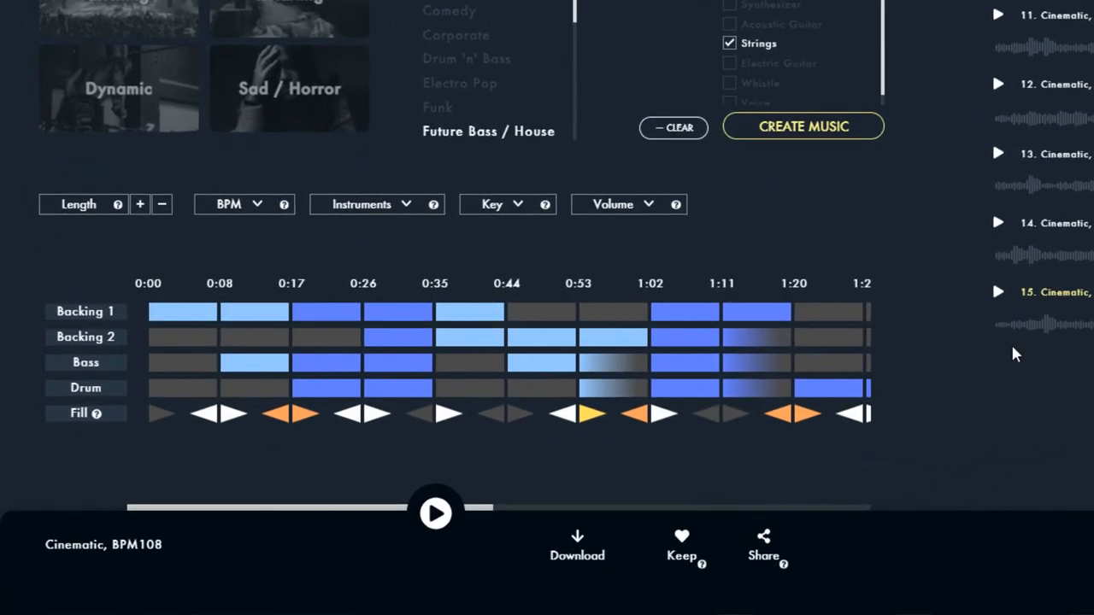
{"action": "mouse_move", "coordinate": [392, 299]}
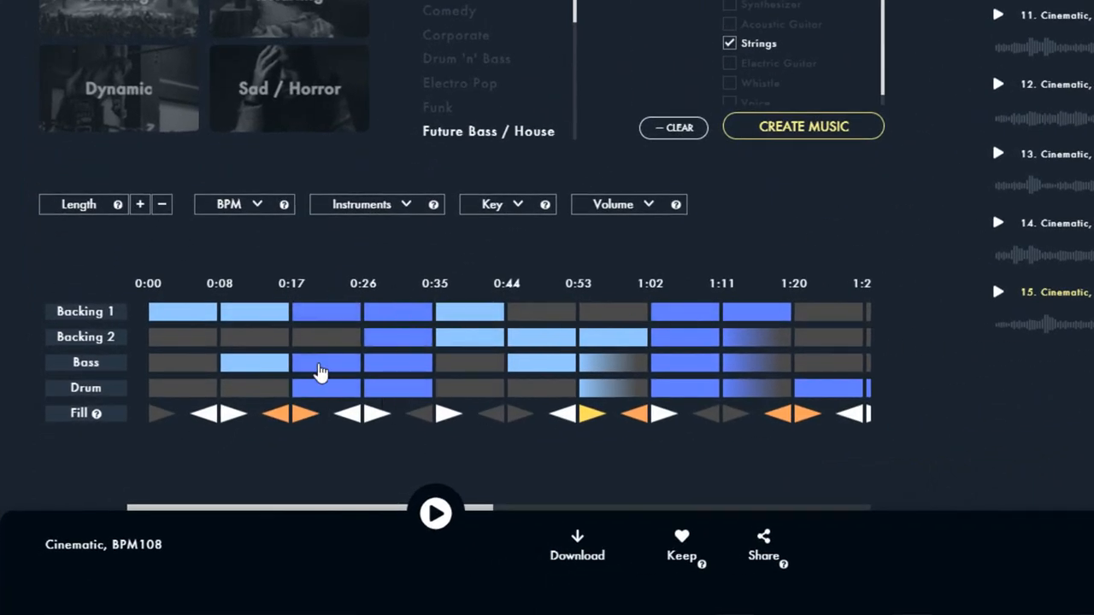
{"action": "left_click", "coordinate": [161, 205]}
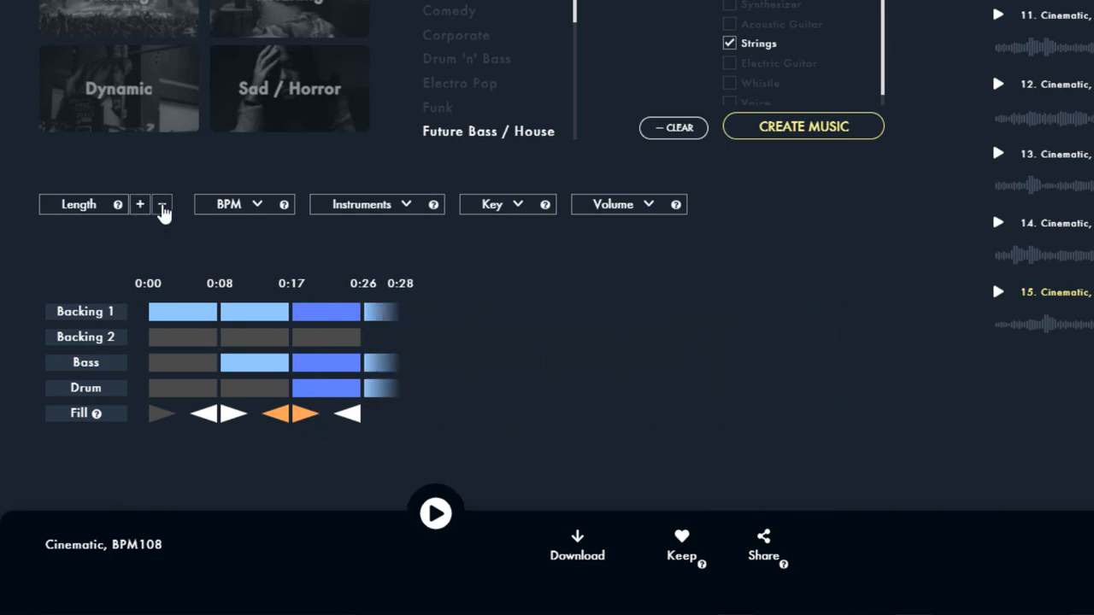
{"action": "left_click", "coordinate": [141, 205]}
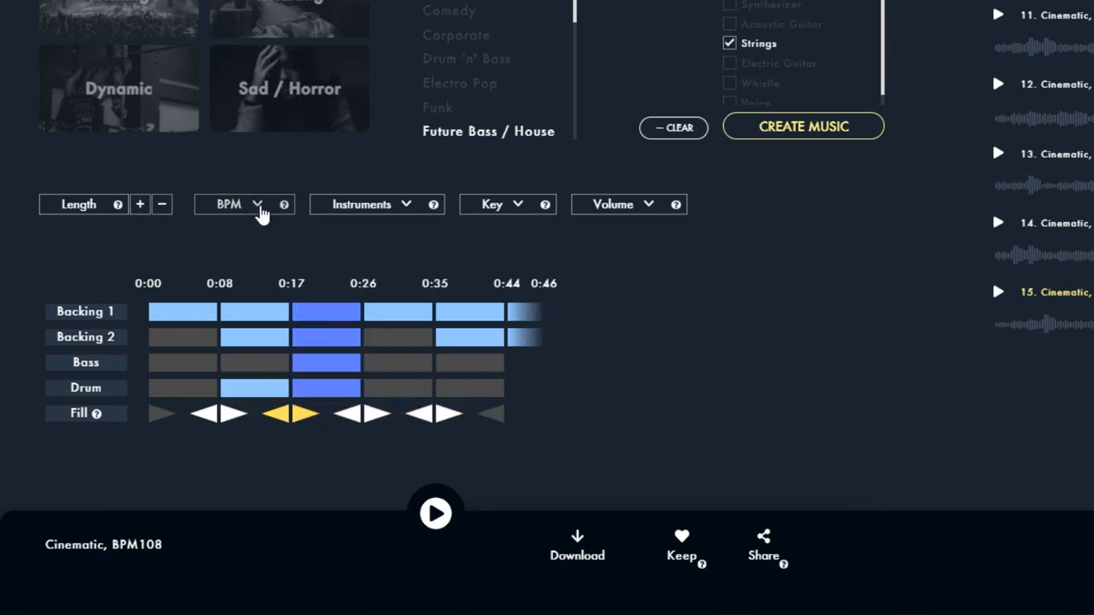
{"action": "left_click", "coordinate": [256, 205]}
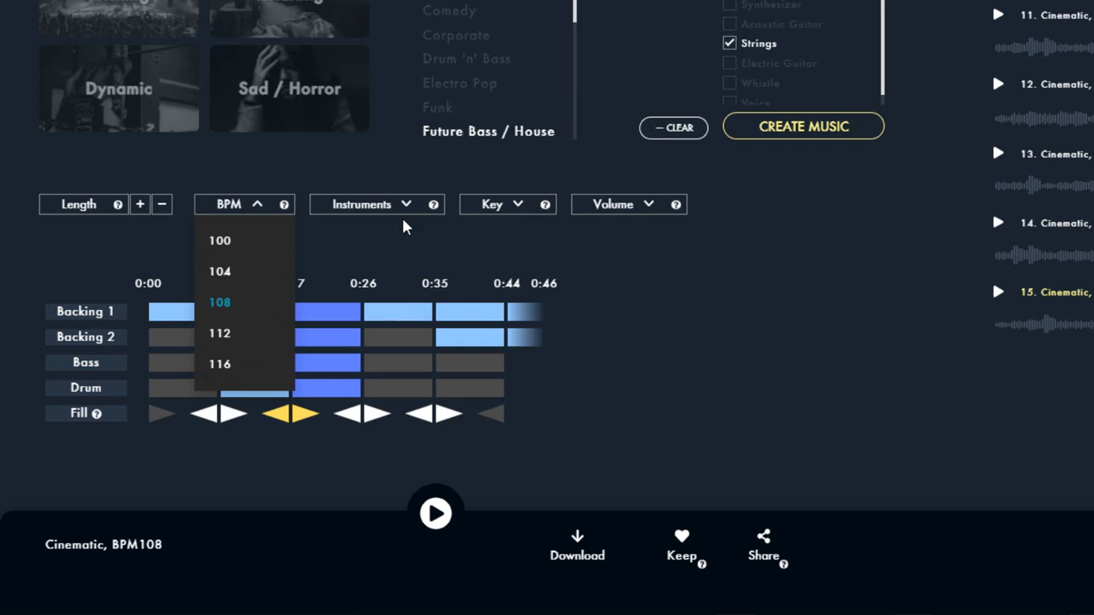
{"action": "left_click", "coordinate": [492, 203]}
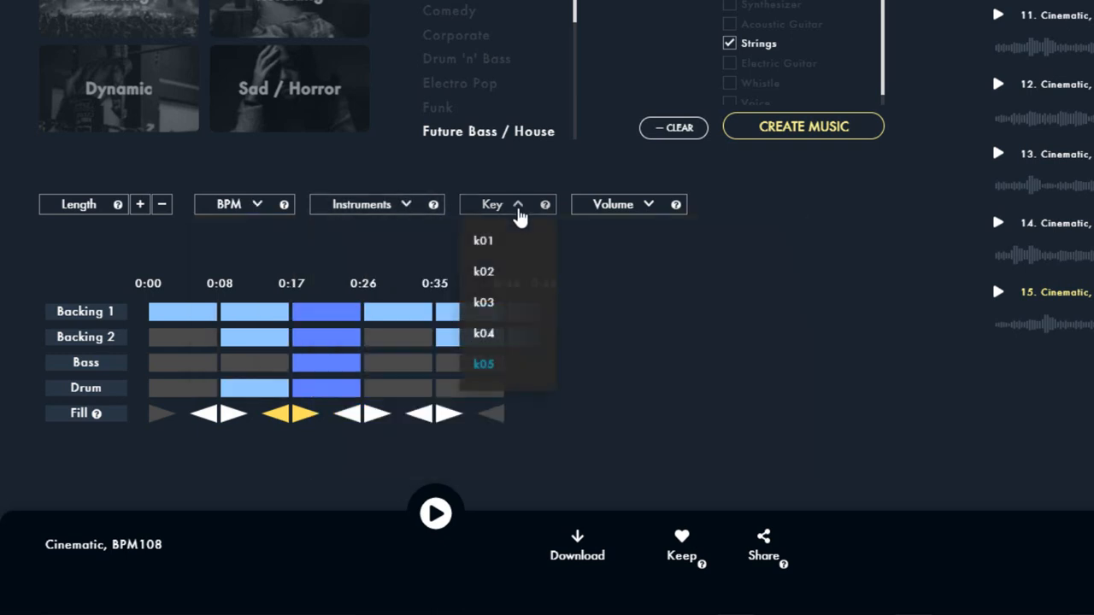
{"action": "left_click", "coordinate": [612, 205]}
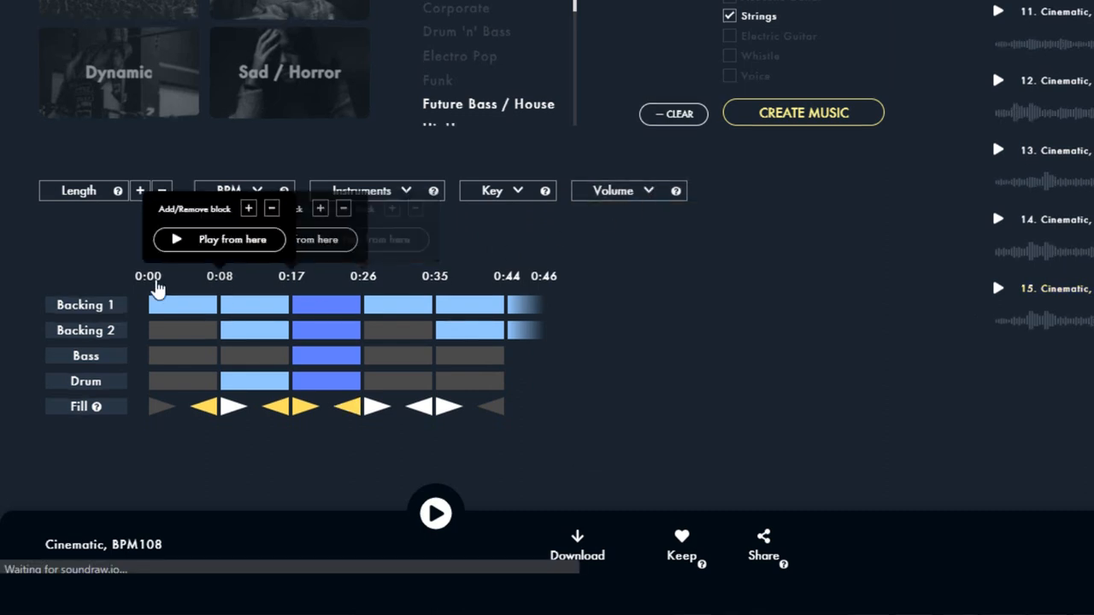
{"action": "left_click", "coordinate": [219, 239]}
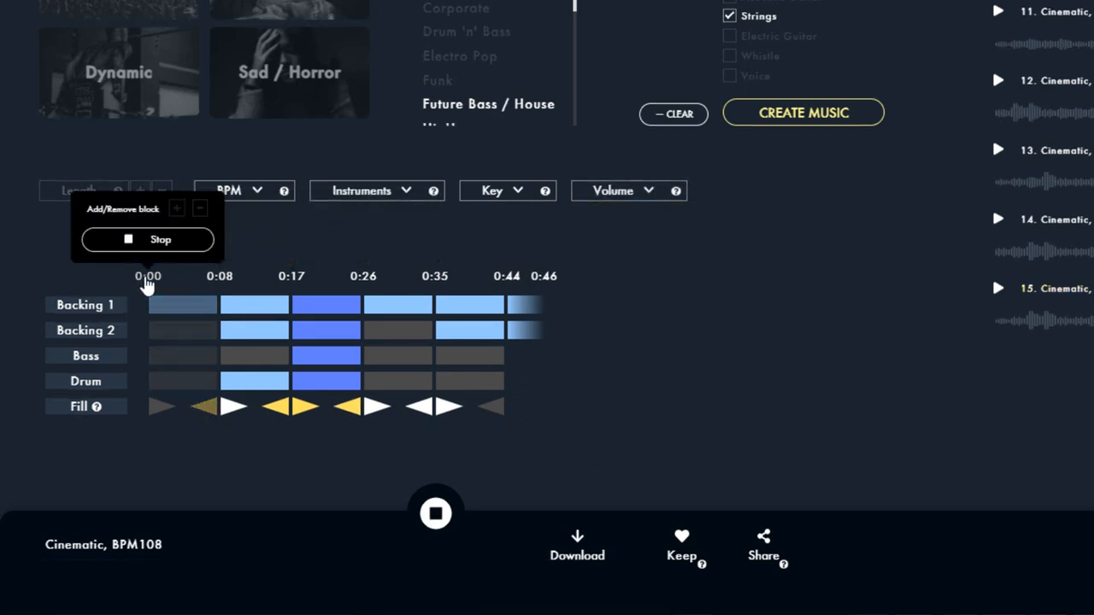
{"action": "mouse_move", "coordinate": [180, 342]}
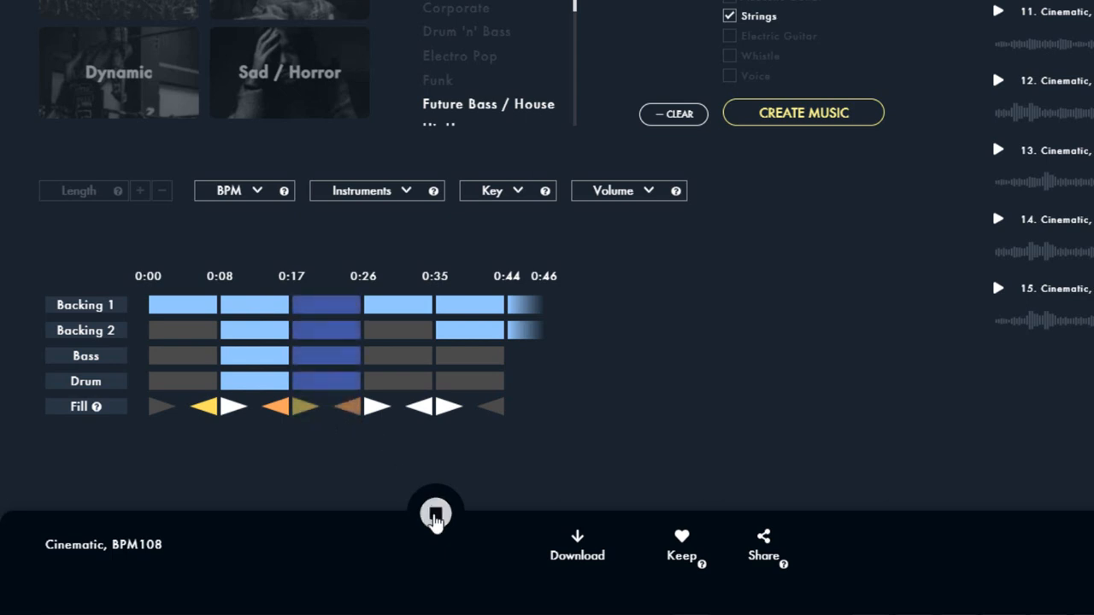
Extend the song's length twice, then shorten it back to 0:46.
{"action": "left_click", "coordinate": [140, 191]}
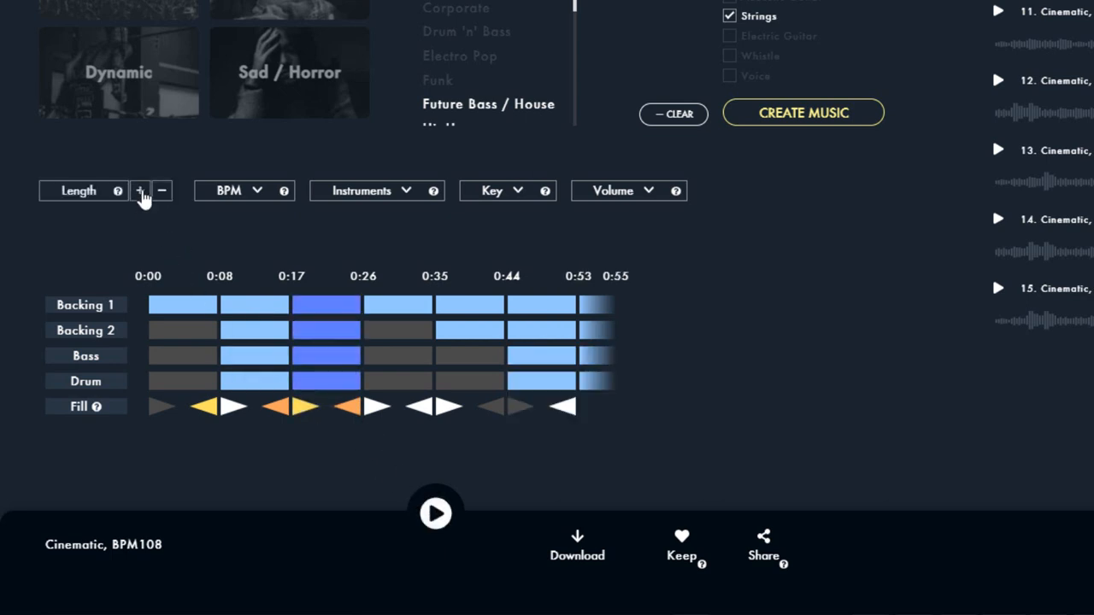
{"action": "left_click", "coordinate": [140, 191]}
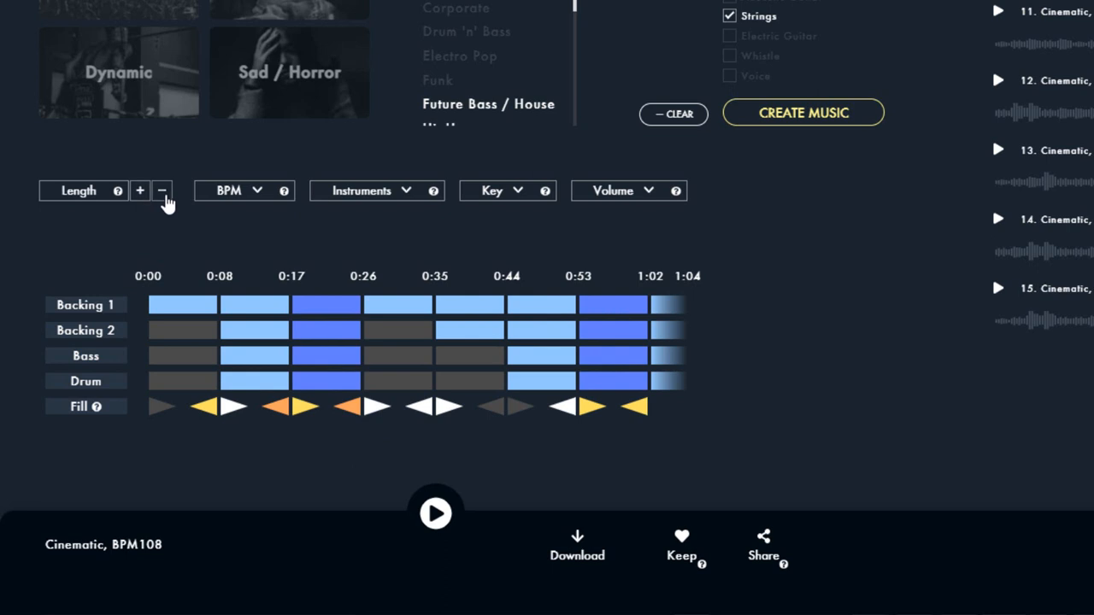
{"action": "left_click", "coordinate": [163, 190]}
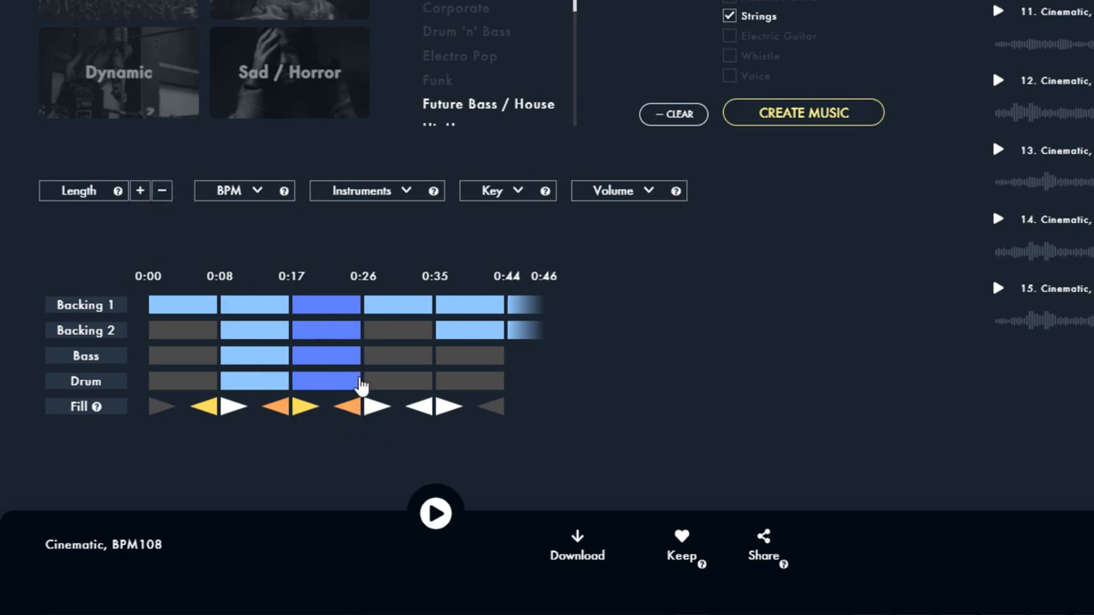
{"action": "mouse_move", "coordinate": [523, 321]}
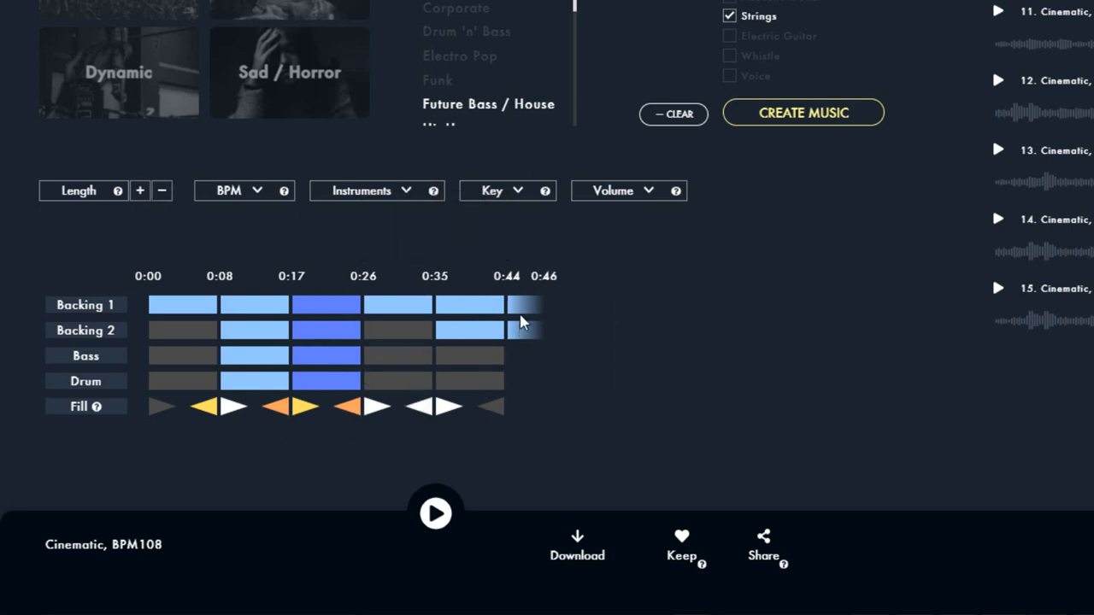
{"action": "mouse_move", "coordinate": [527, 438]}
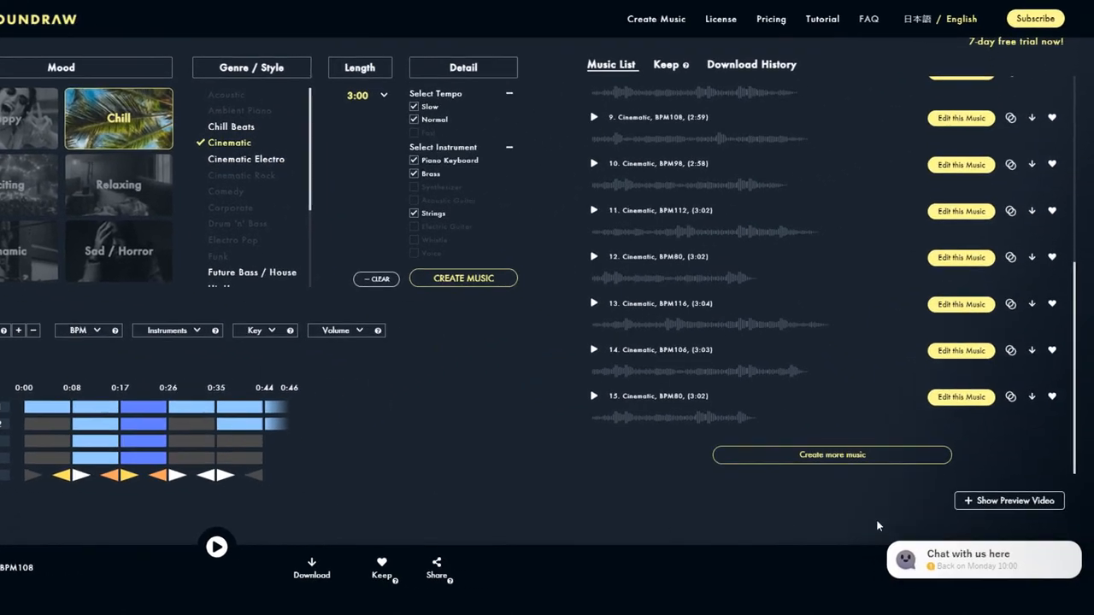
Show the video preview panel, then Subscribe to reach the Personal Plan pricing page.
{"action": "left_click", "coordinate": [1008, 500]}
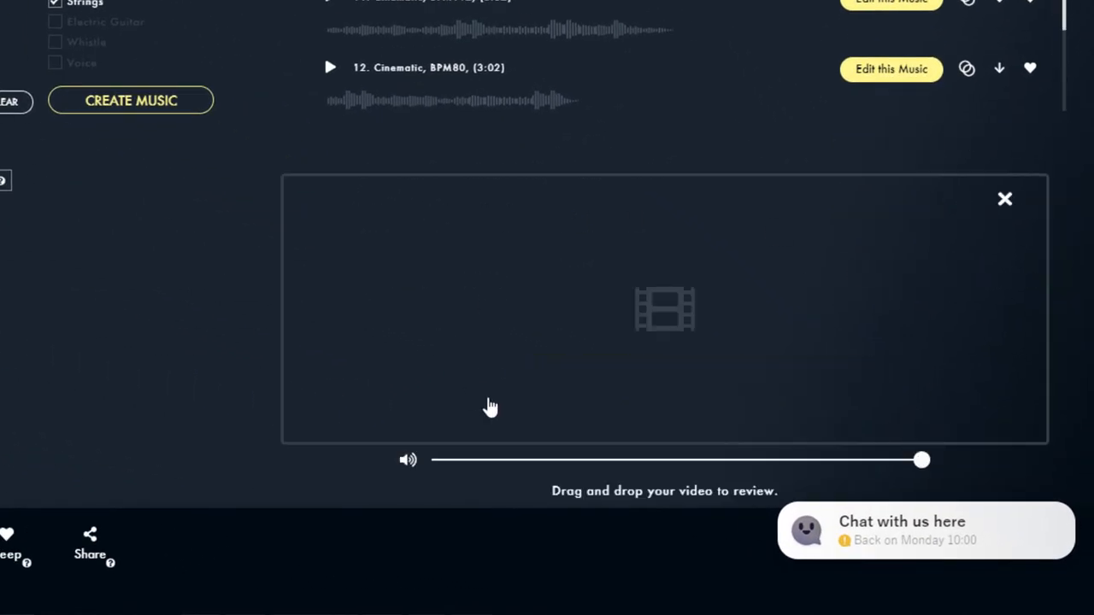
{"action": "mouse_move", "coordinate": [649, 275]}
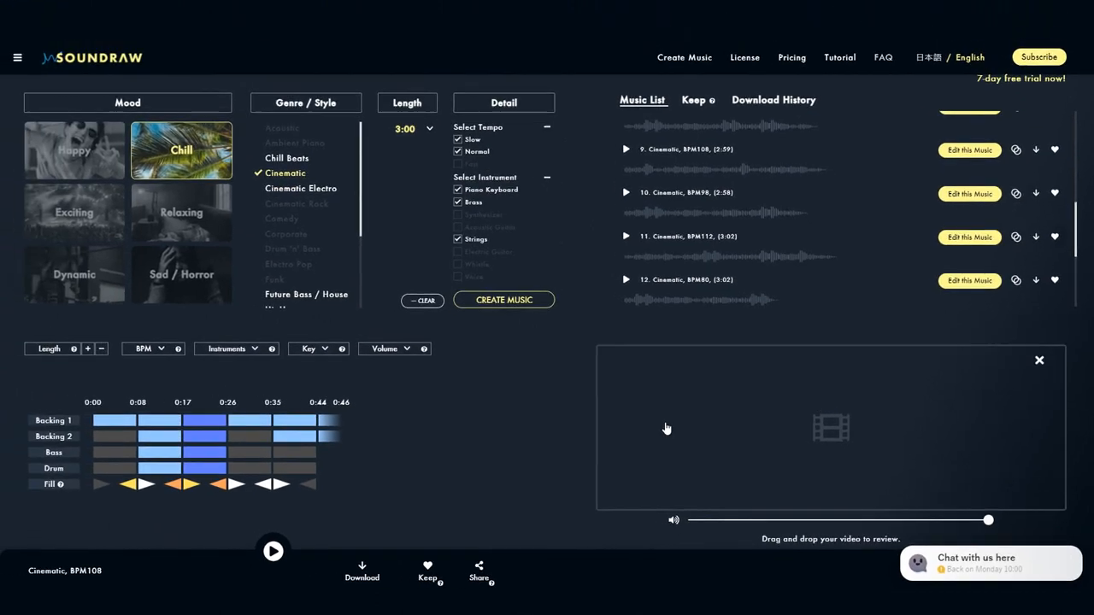
{"action": "left_click", "coordinate": [1041, 58]}
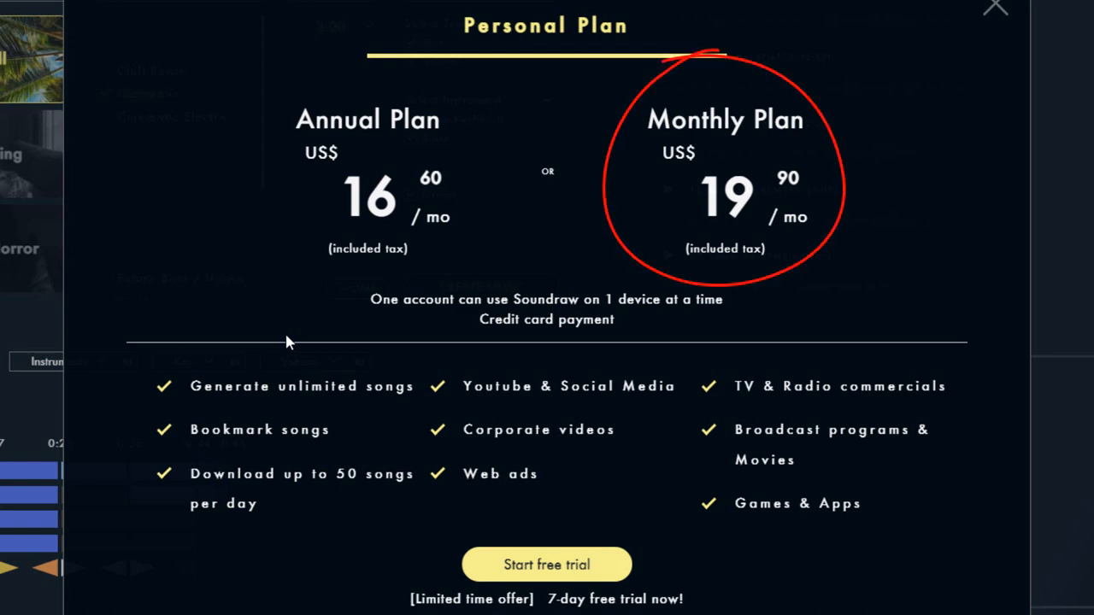
{"action": "left_click", "coordinate": [990, 9]}
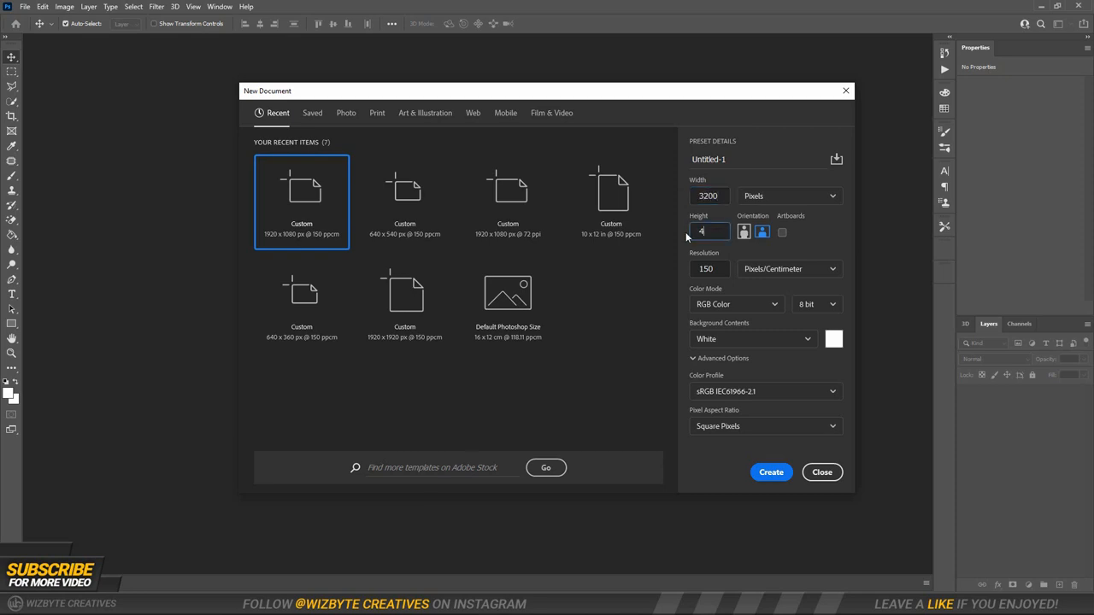
Create the 3290 by 4000 px document and bring the moon, sky, mountains, ground and helmet photos onto it.
{"action": "type", "text": "000"}
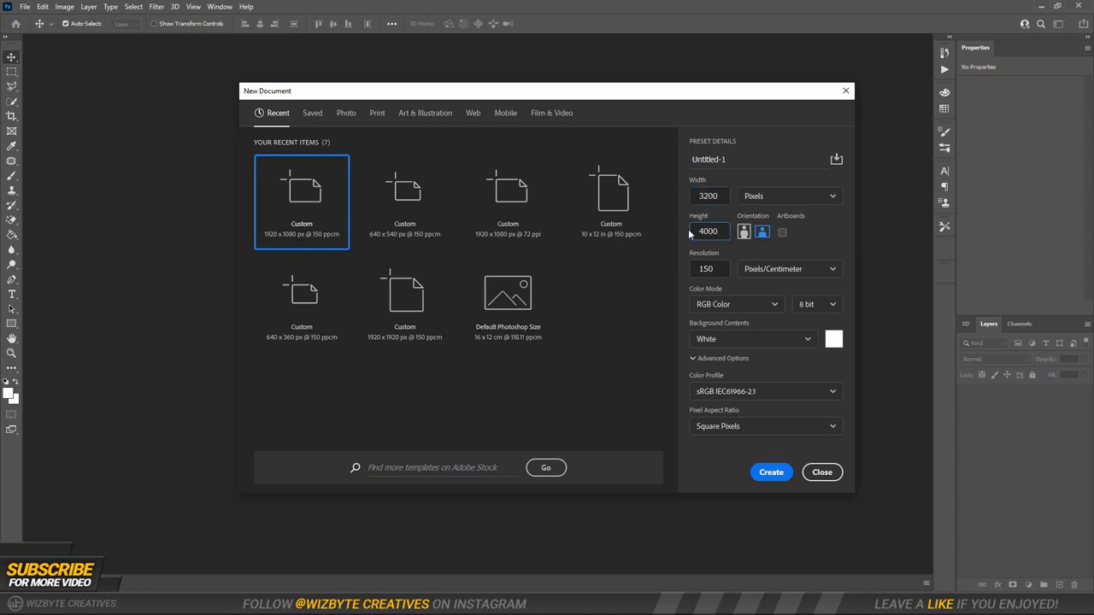
{"action": "left_click", "coordinate": [771, 472]}
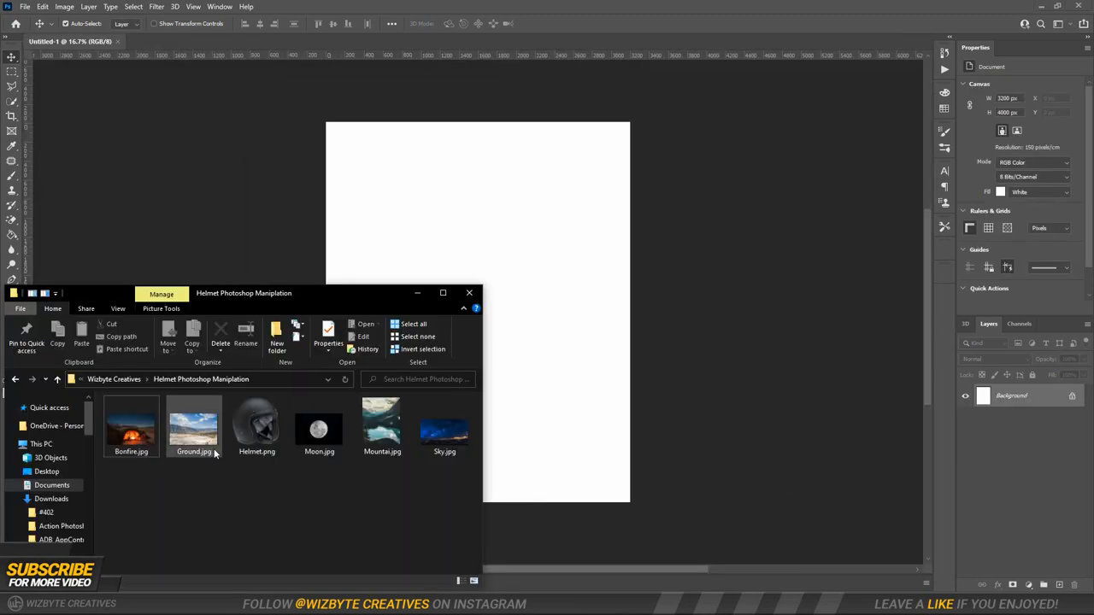
{"action": "left_click", "coordinate": [193, 423]}
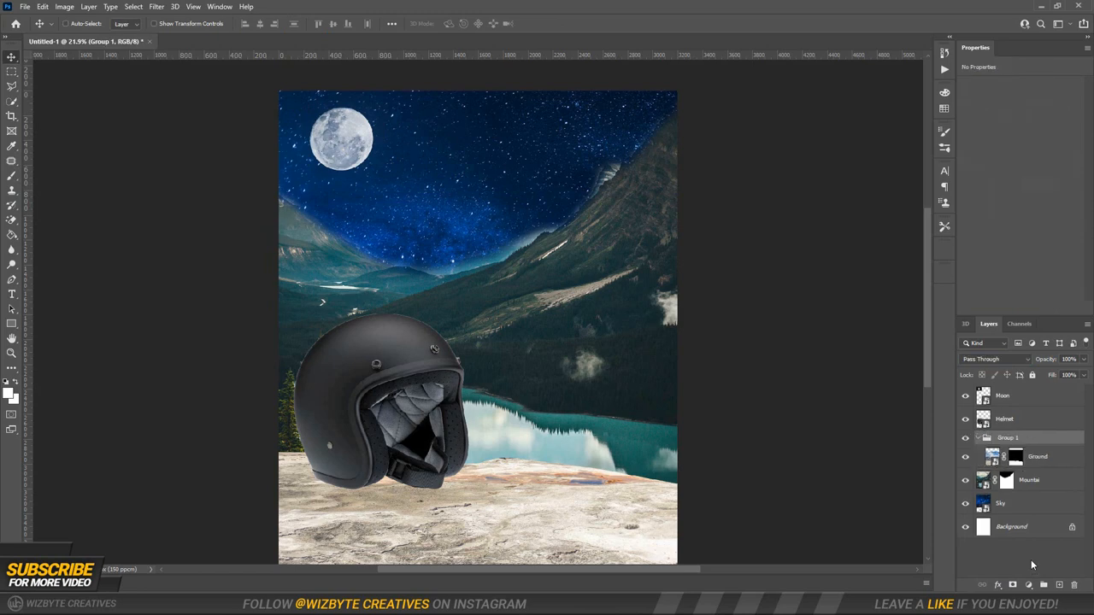
Darken the ground and mountain layers and add an Exposure adjustment for a night look.
{"action": "double_click", "coordinate": [1008, 438]}
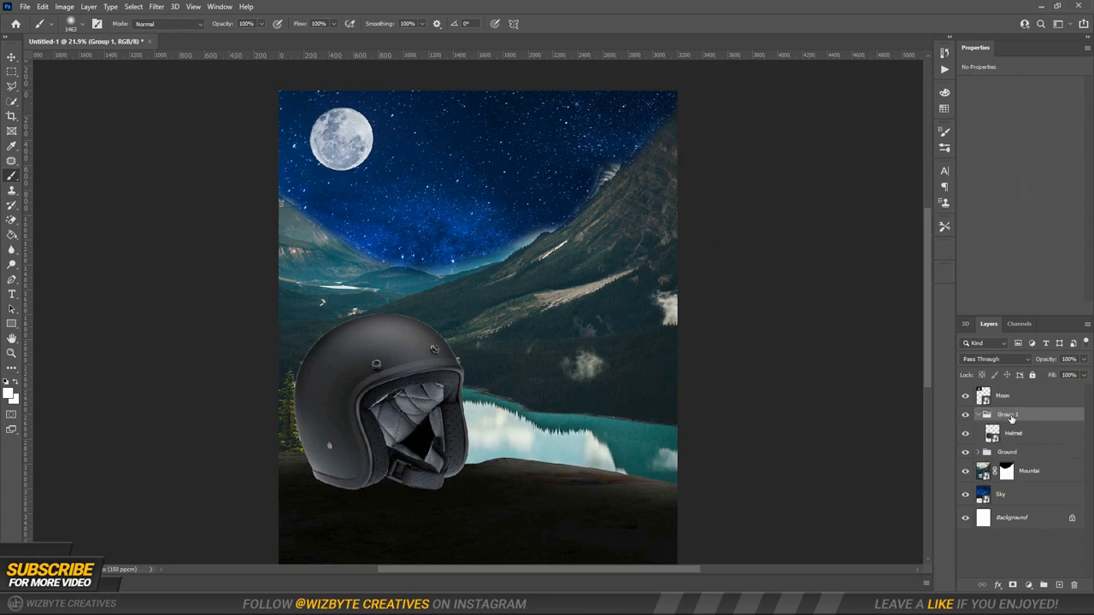
{"action": "double_click", "coordinate": [1008, 413]}
{"action": "type", "text": "Helmet"}
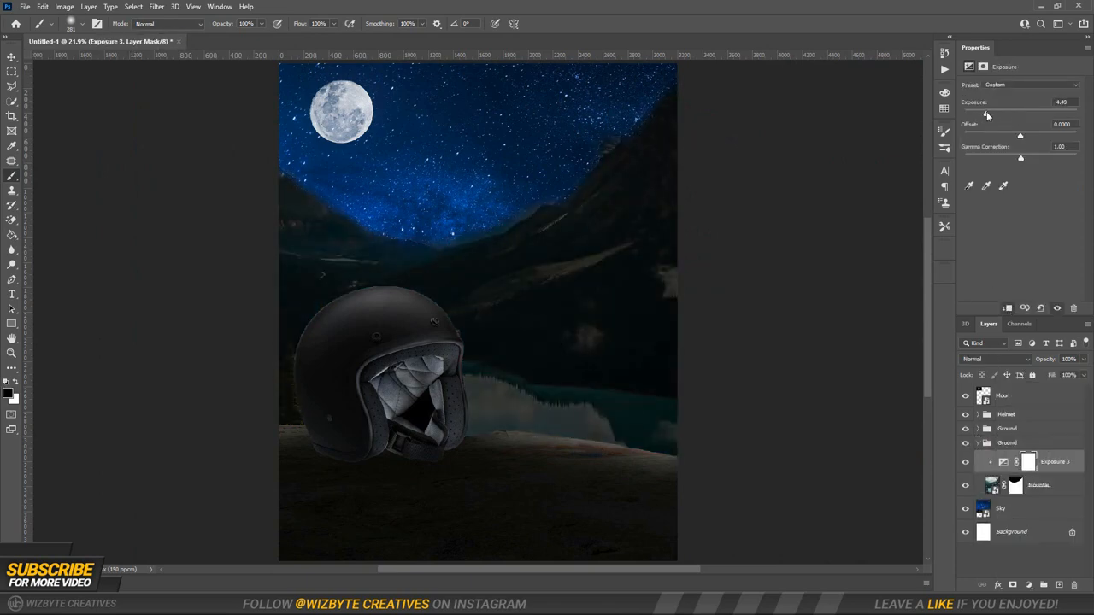
{"action": "left_click", "coordinate": [1008, 461]}
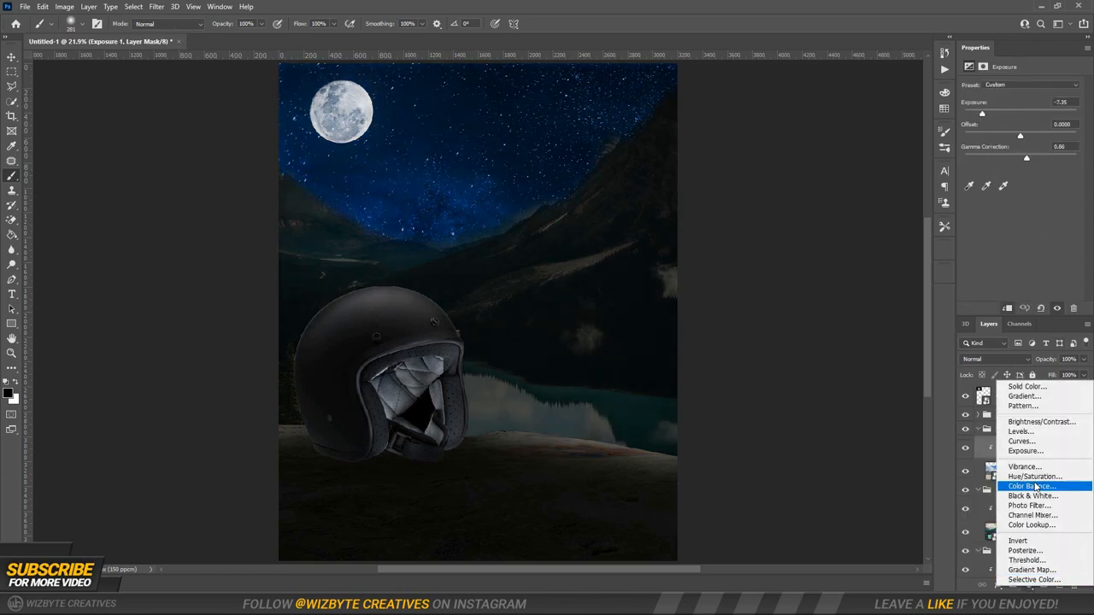
Add a Color Balance adjustment for blue night tones and place the glowing bonfire and motorcycle in the helmet.
{"action": "left_click", "coordinate": [1033, 486]}
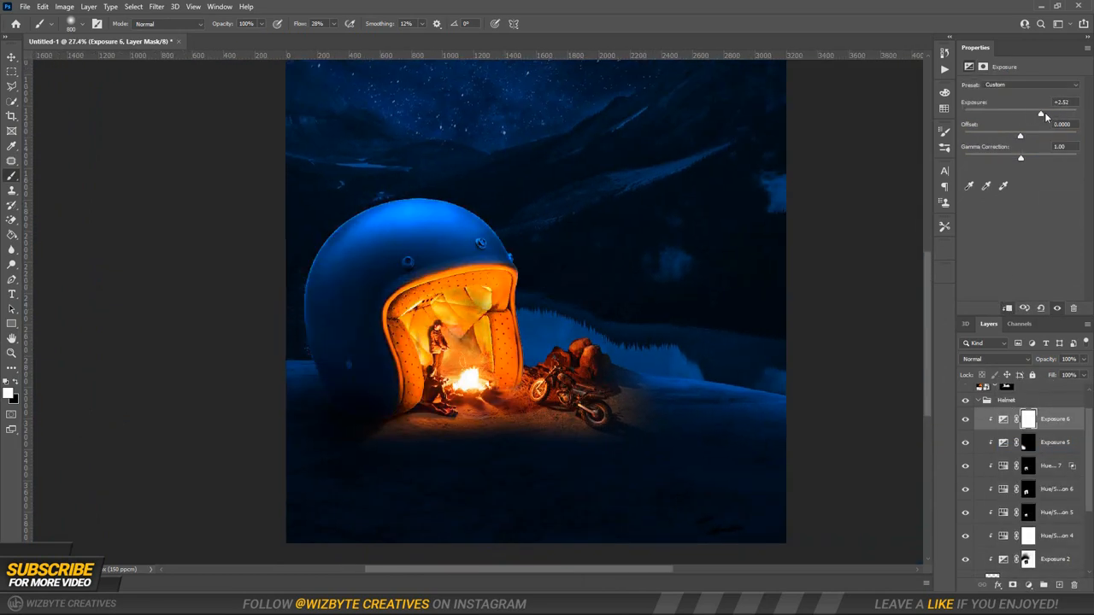
{"action": "left_click", "coordinate": [1019, 420]}
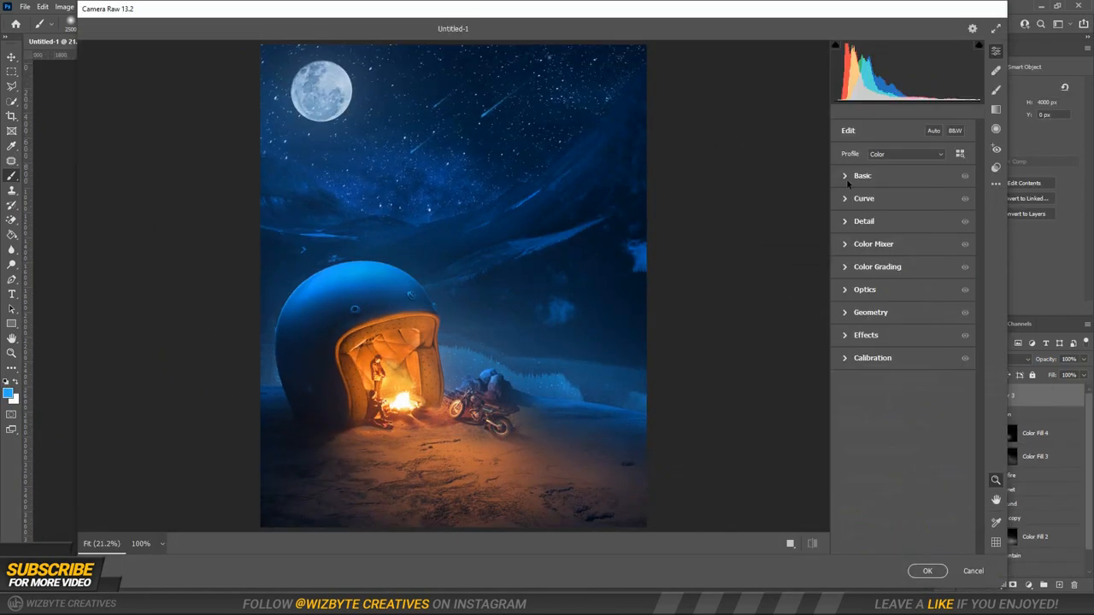
Expand Camera Raw's Basic panel to reach exposure, contrast, clarity and vibrance sliders.
{"action": "left_click", "coordinate": [862, 175]}
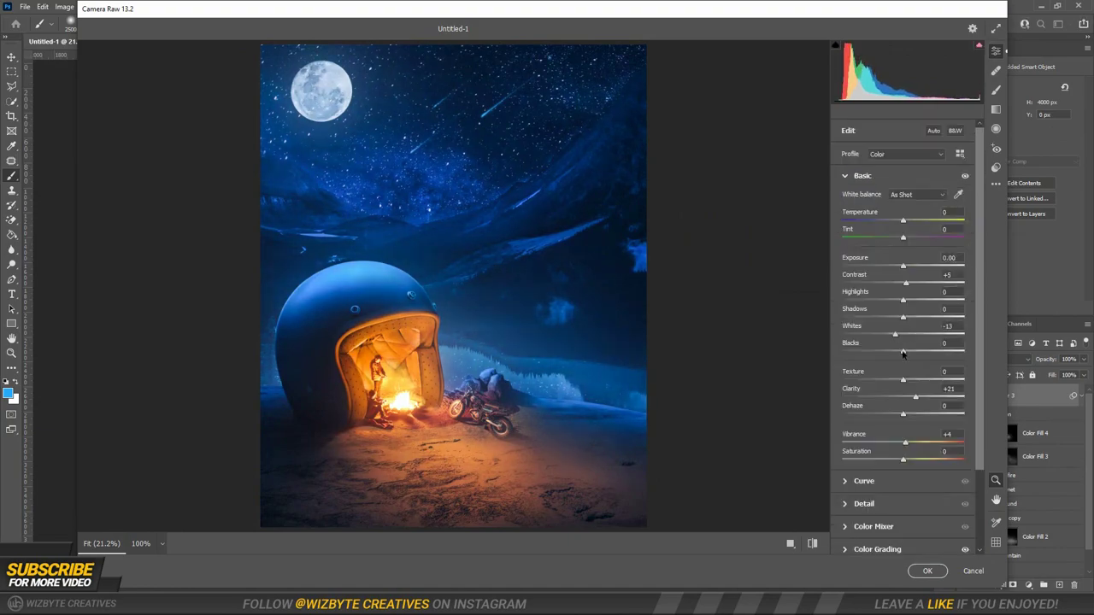